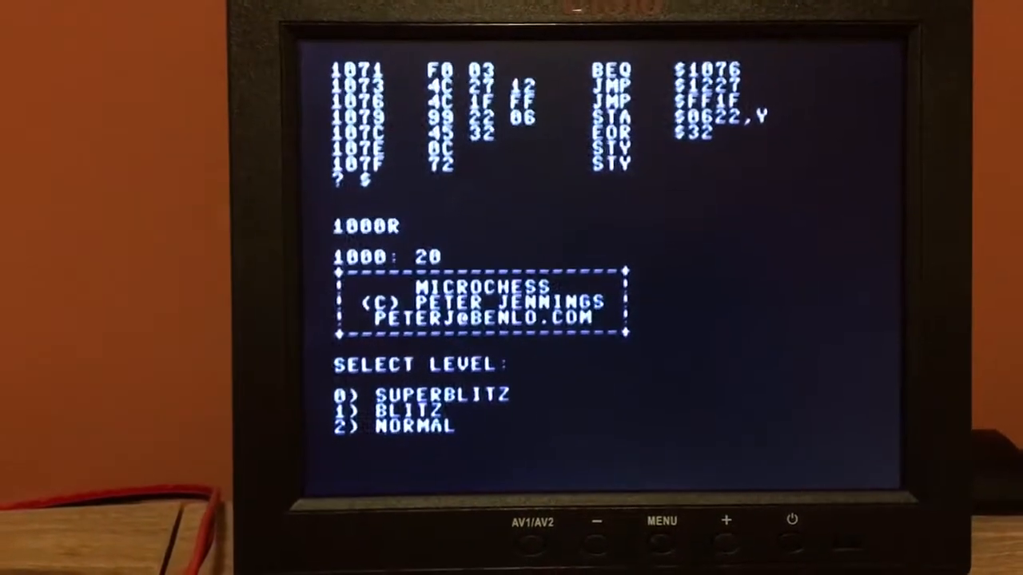
{"action": "type", "text": "2"}
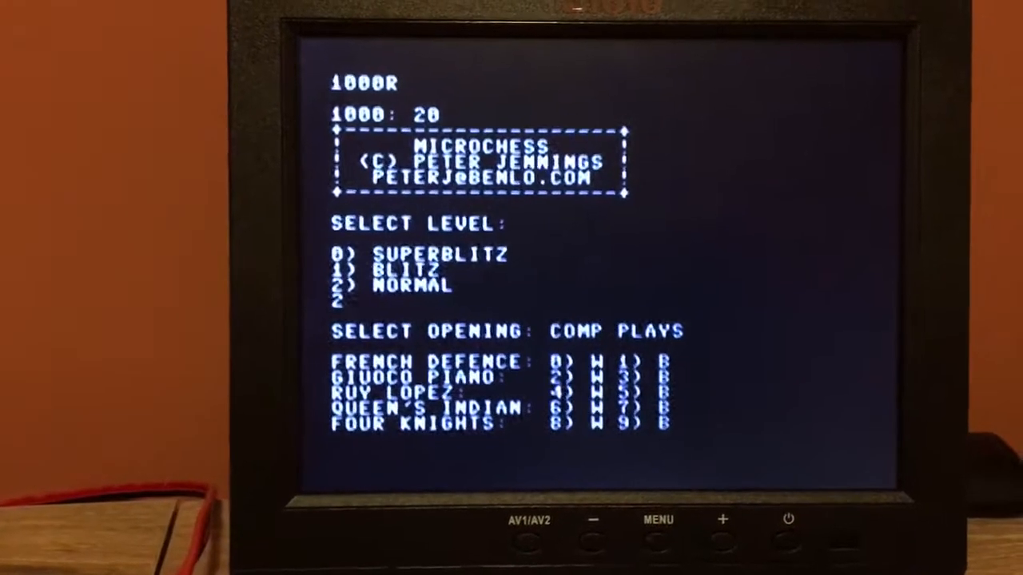